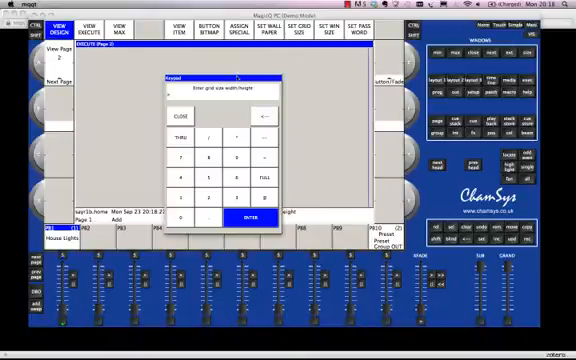
mouse_move(268, 82)
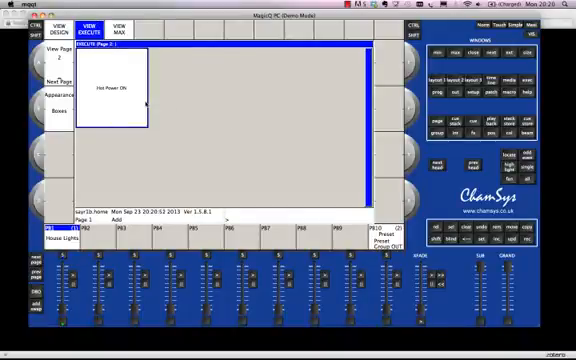
Style the Hot Power On item as a coloured toggle button in the execute grid
left_click(112, 96)
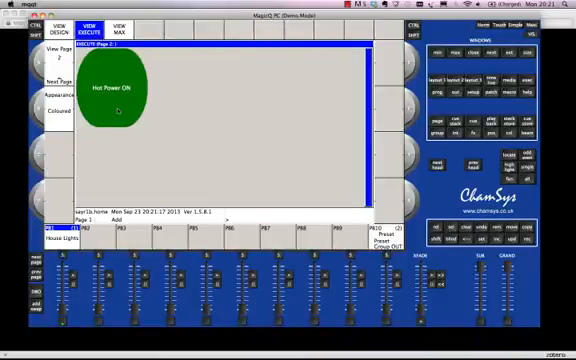
left_click(56, 26)
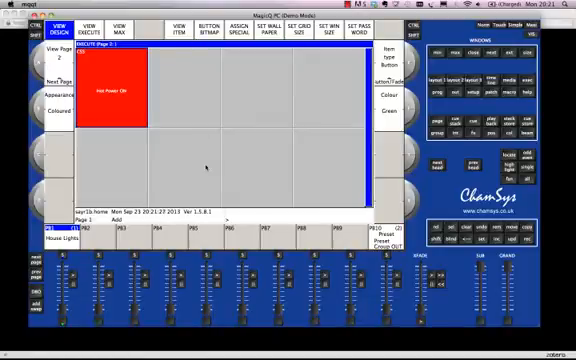
Insert a new item into the bottom-right cell of the execute grid
left_click(110, 90)
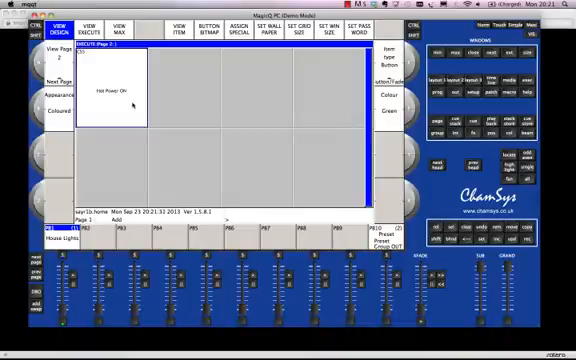
mouse_move(230, 144)
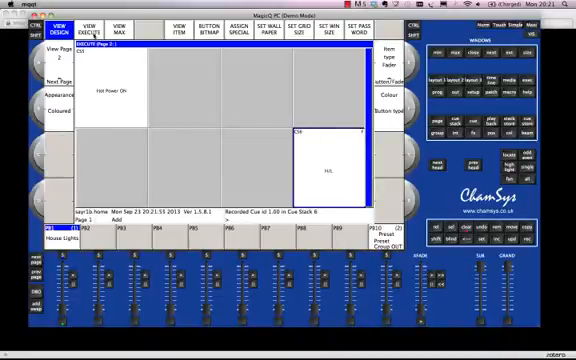
Set the bottom-right item's style to Fader for the House Lights control
left_click(96, 28)
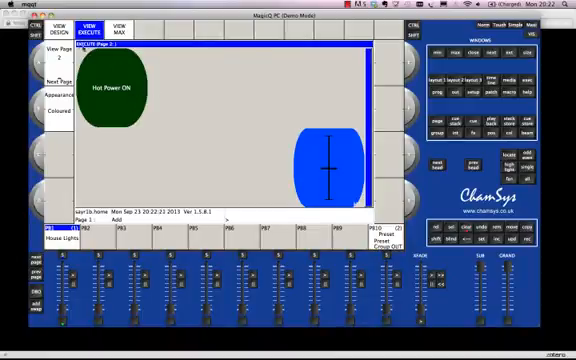
left_click(64, 28)
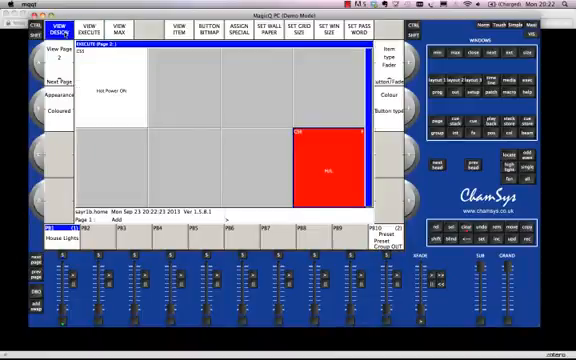